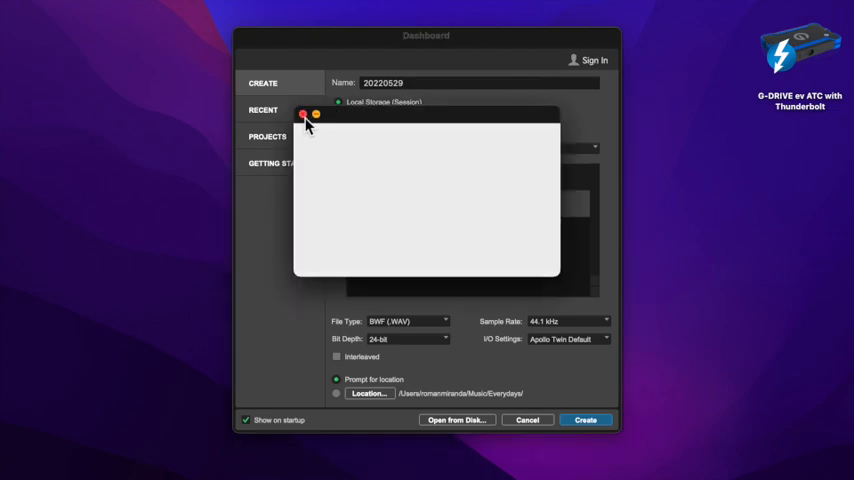
Step: Create the new session from the Dashboard and set its key to Bb major
left_click(304, 116)
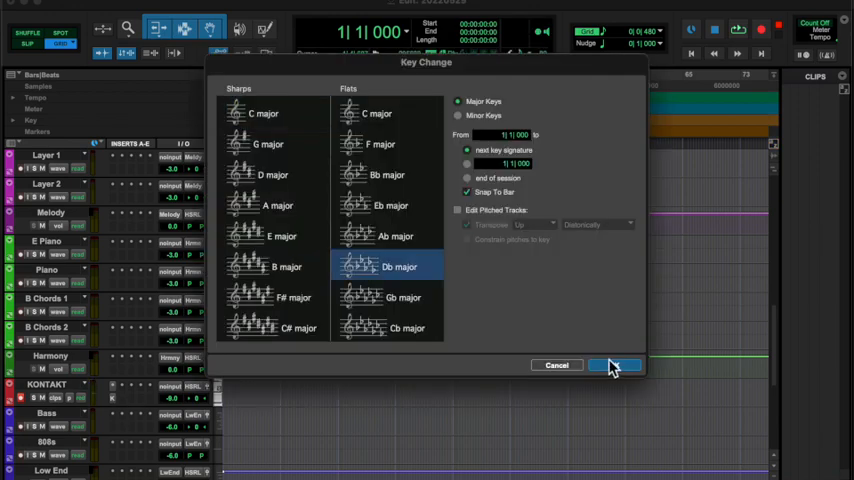
left_click(614, 364)
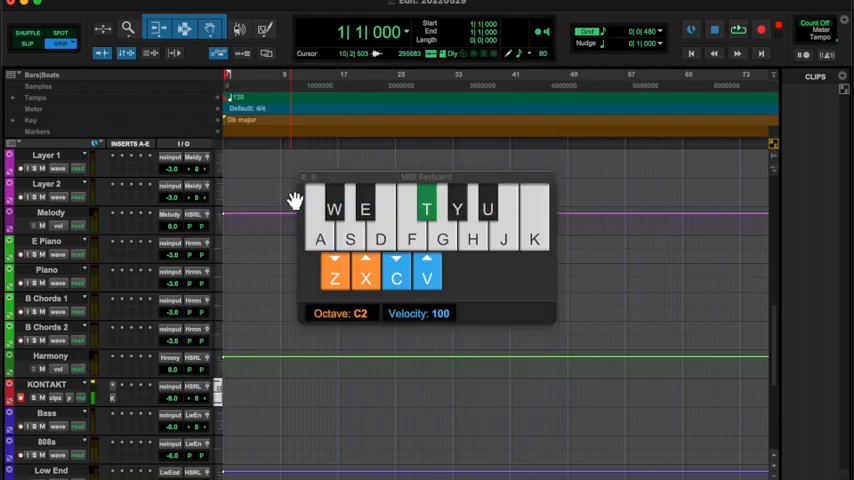